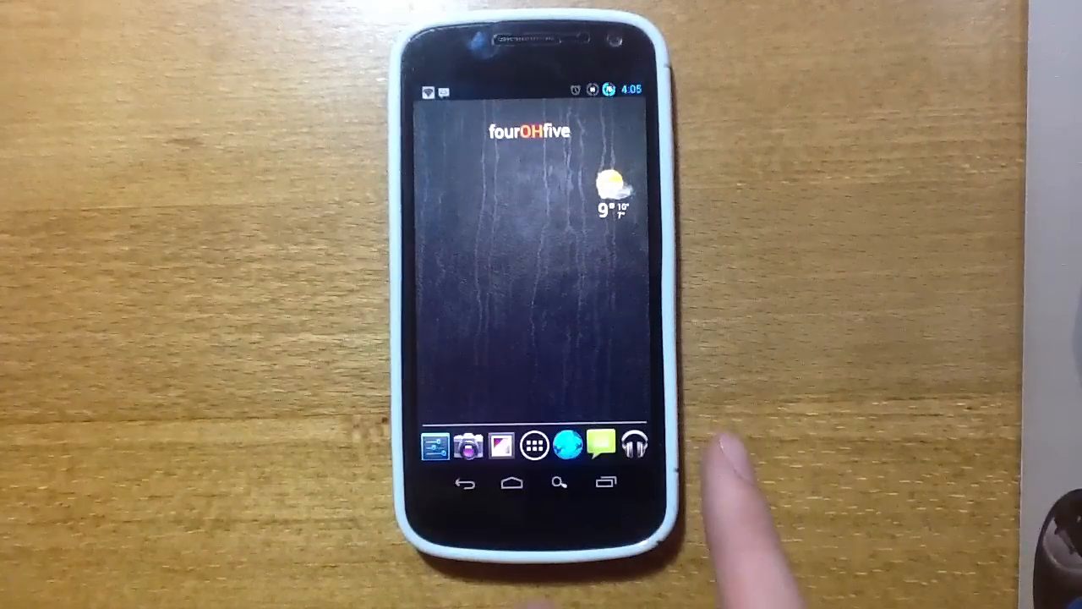
Step: Raise the MIN CPU frequency slider to 1200 MHz to match MAX and apply the change
{"action": "left_click", "coordinate": [558, 443]}
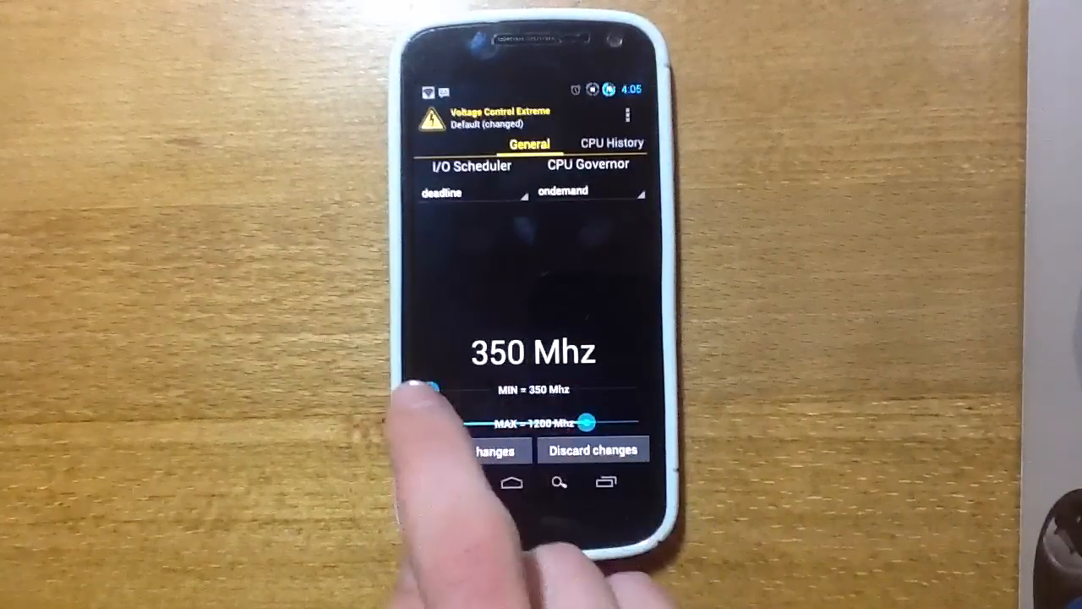
{"action": "left_click_drag", "start_coordinate": [433, 389], "coordinate": [583, 389]}
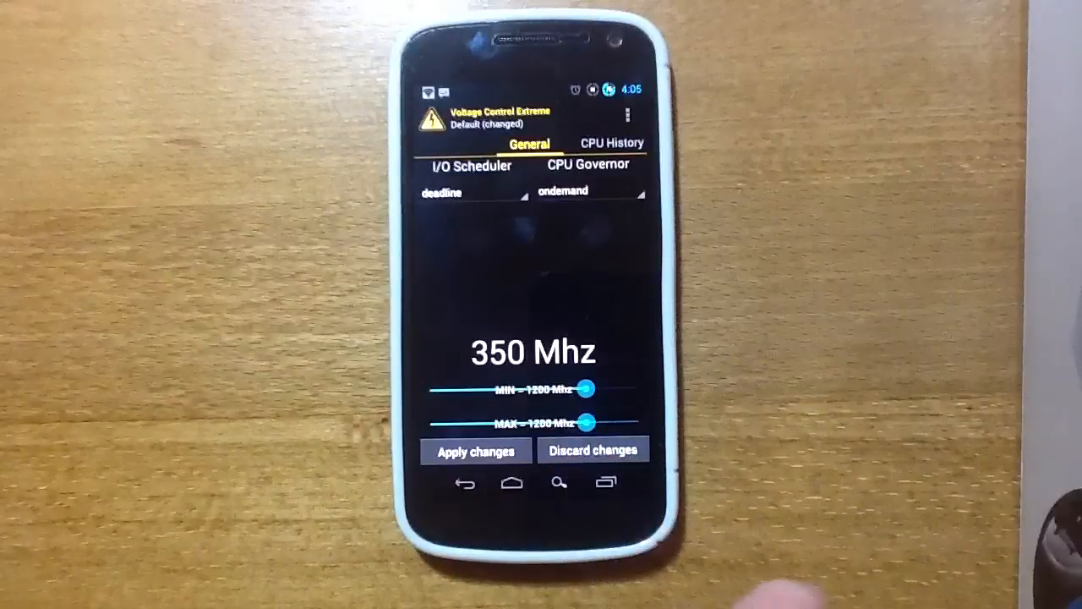
{"action": "left_click", "coordinate": [473, 450]}
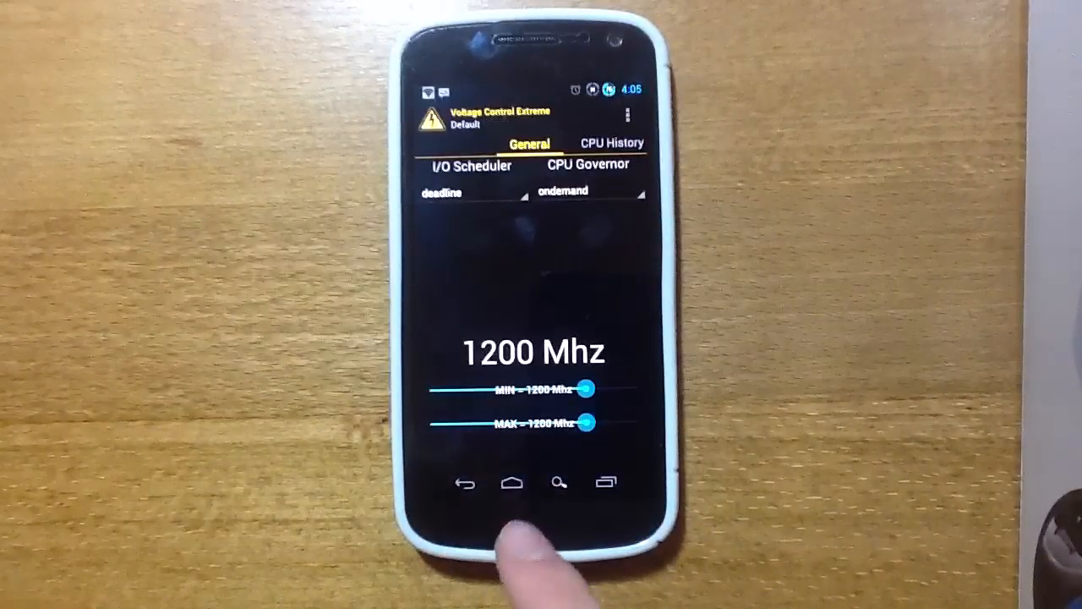
{"action": "left_click", "coordinate": [511, 482]}
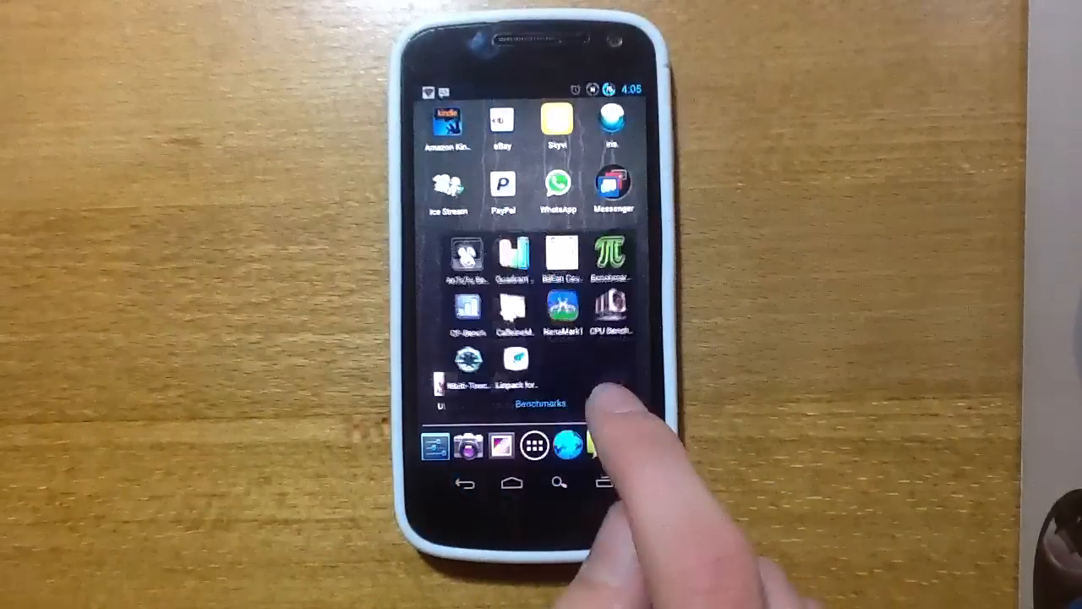
Step: Run Linpack single- and multi-thread benchmarks several times at 1200 MHz, scoring about 70–78 MFLOPS
{"action": "left_click", "coordinate": [507, 375]}
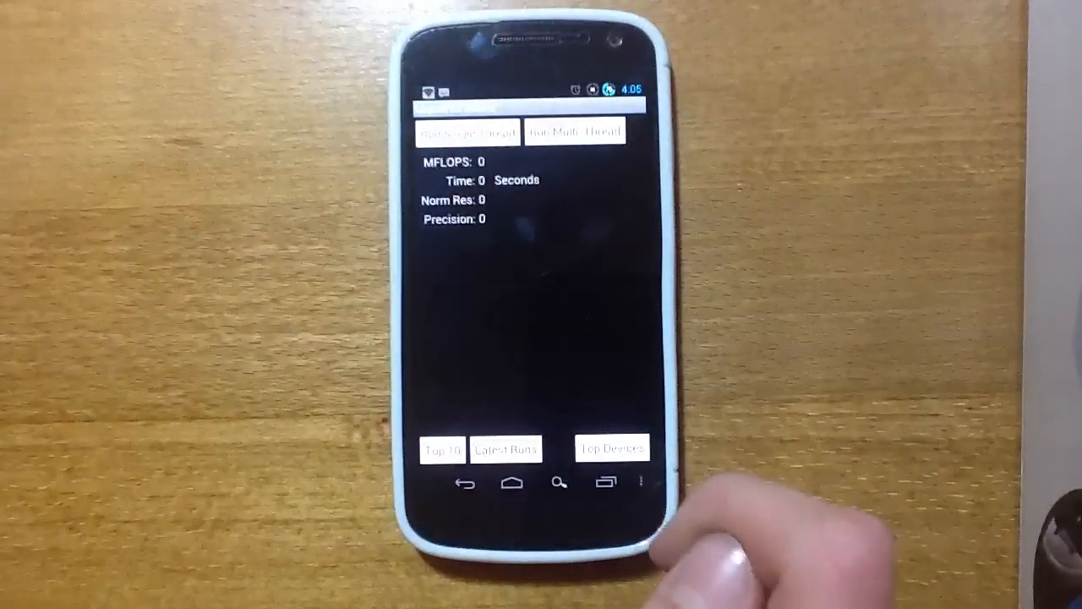
{"action": "left_click", "coordinate": [467, 132]}
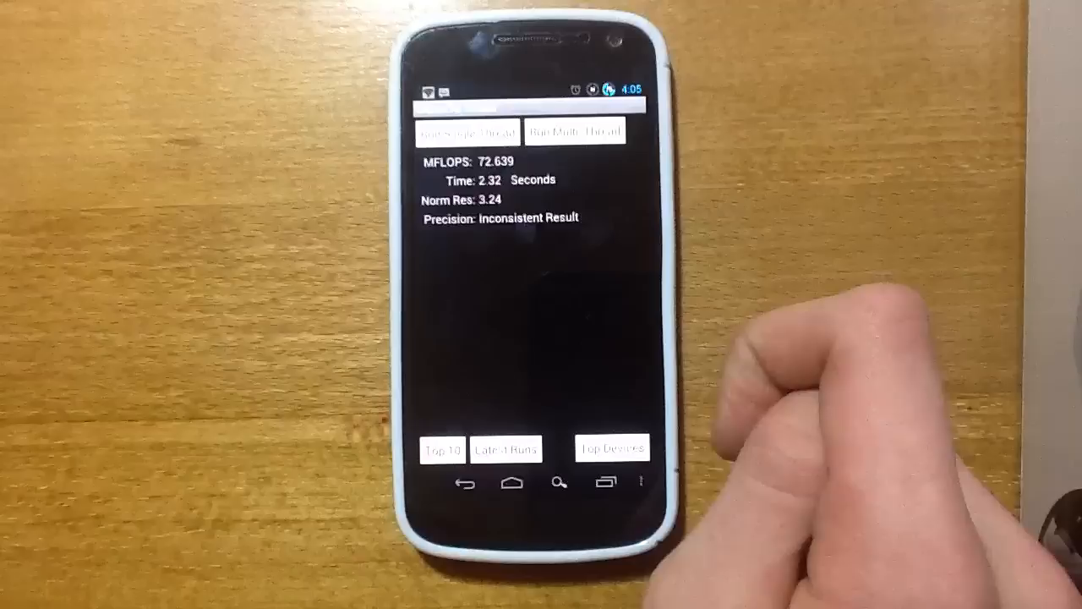
{"action": "left_click", "coordinate": [466, 132]}
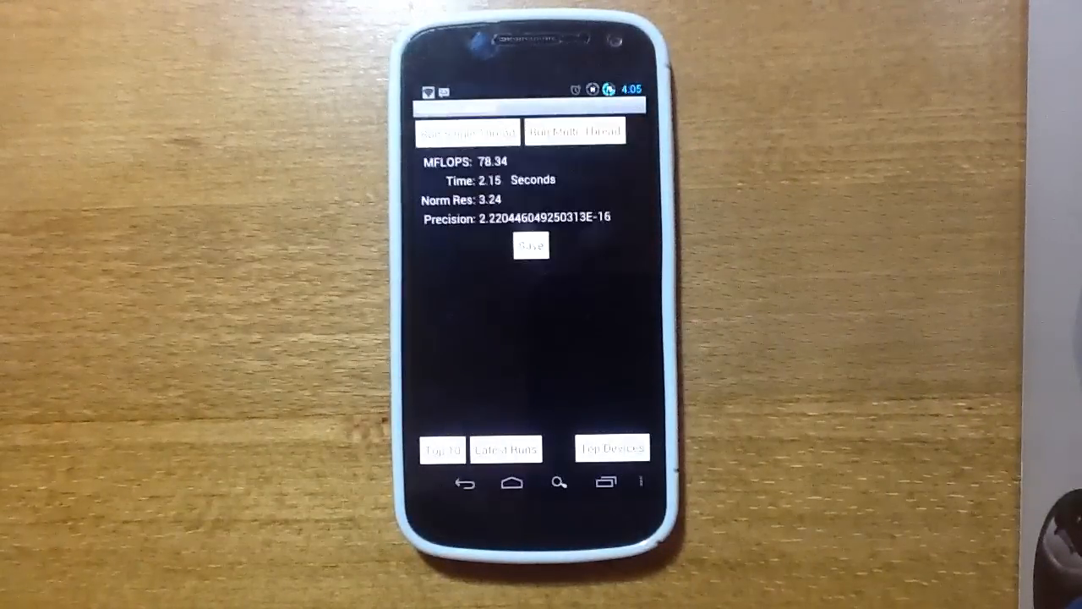
{"action": "left_click", "coordinate": [575, 132]}
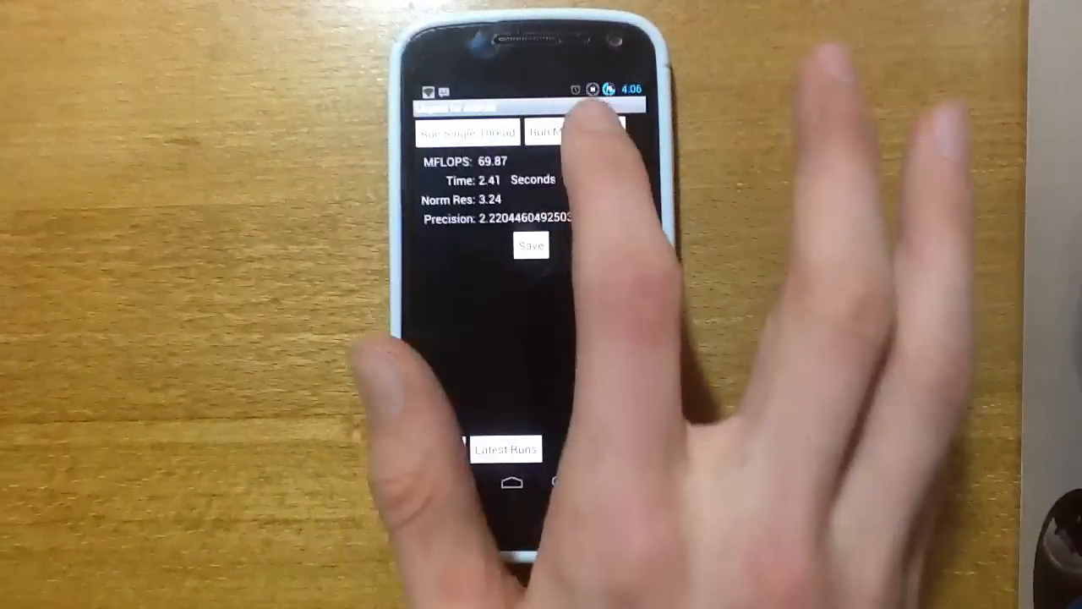
{"action": "left_click", "coordinate": [550, 132]}
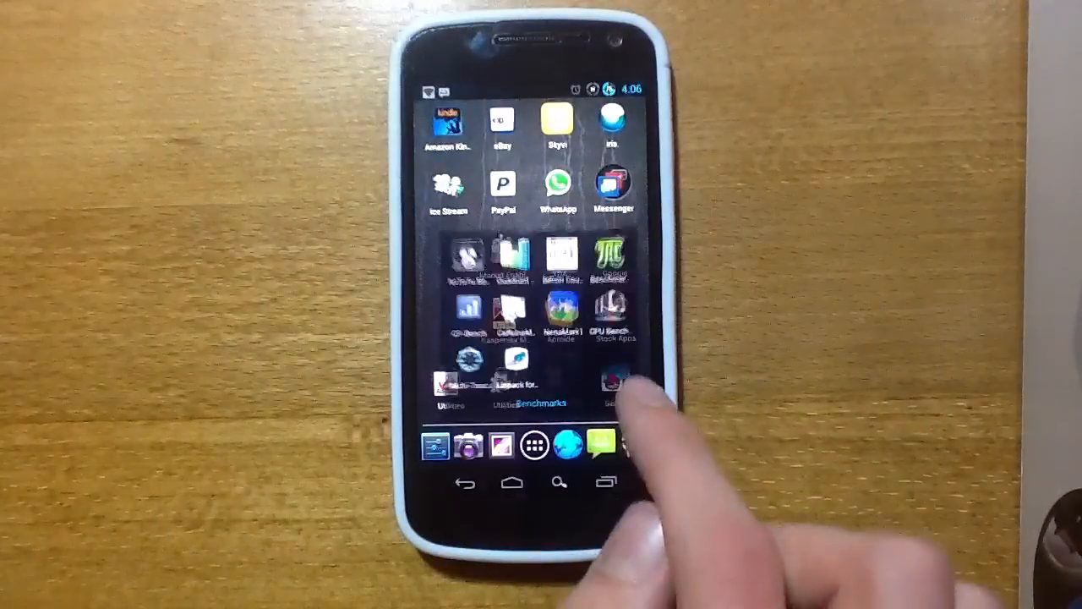
Step: Drag the MIN slider up to the higher MAX frequency and apply the new CPU lock
{"action": "left_click", "coordinate": [615, 380]}
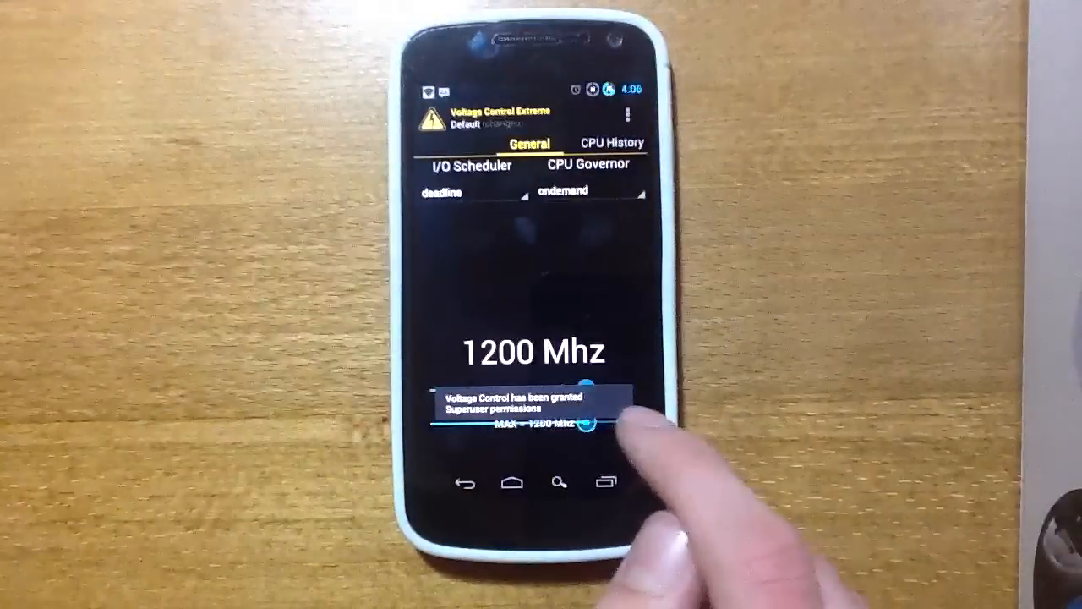
{"action": "left_click_drag", "start_coordinate": [583, 426], "coordinate": [639, 389]}
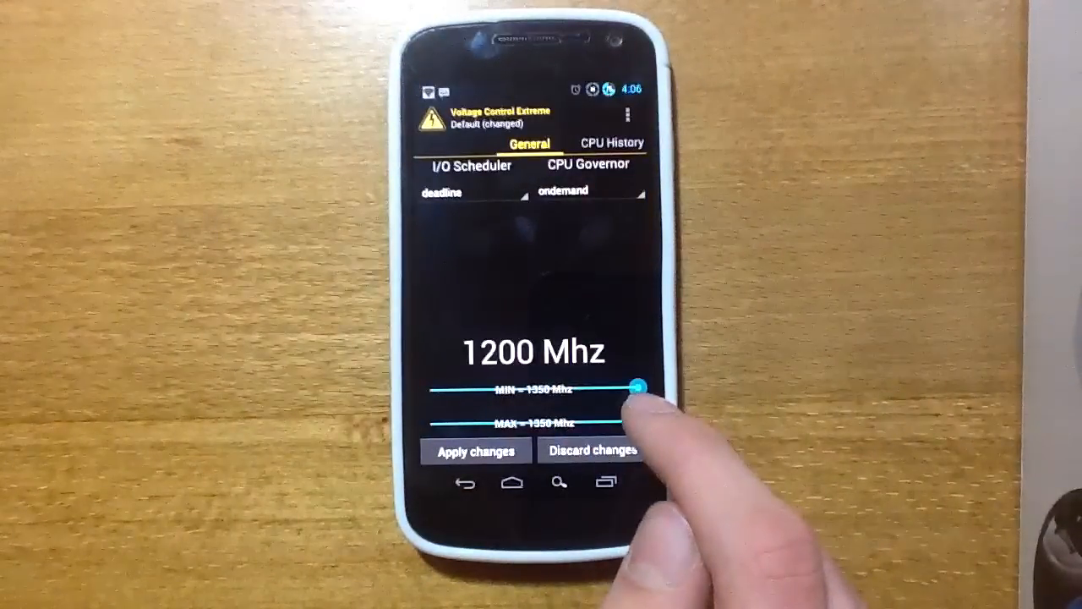
{"action": "left_click", "coordinate": [511, 484]}
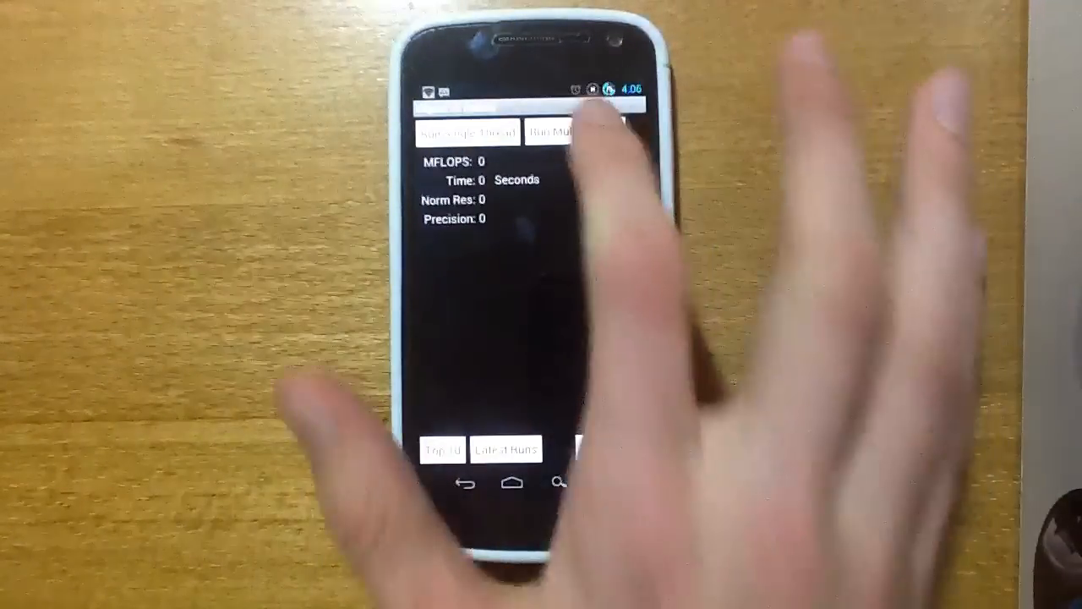
Step: Run Linpack multi-thread twice at the higher frequency, scoring about 81.6 MFLOPS, and return to the app list
{"action": "left_click", "coordinate": [562, 132]}
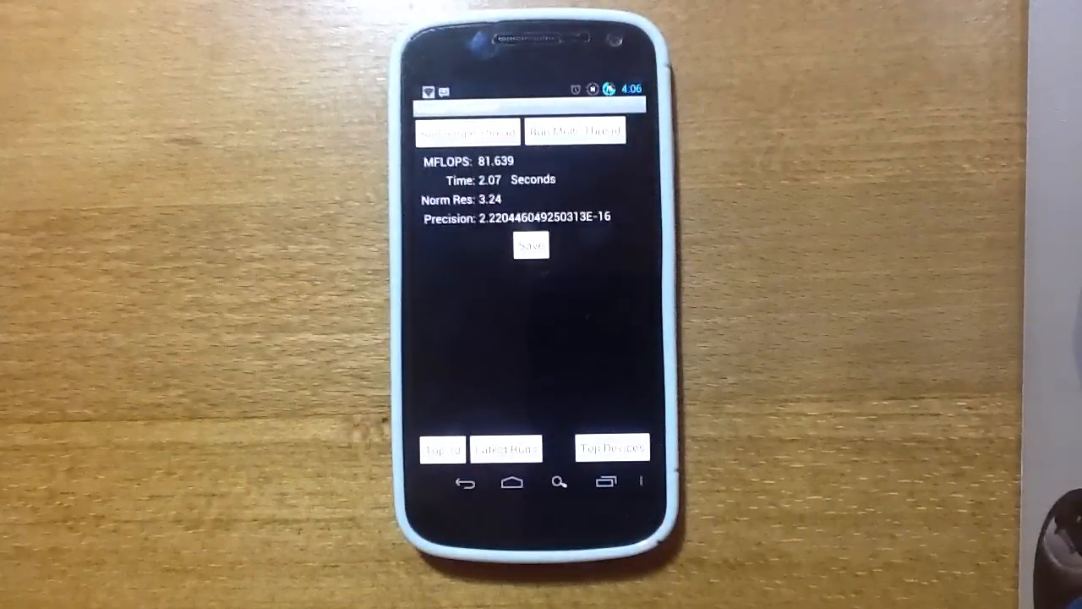
{"action": "left_click", "coordinate": [460, 132]}
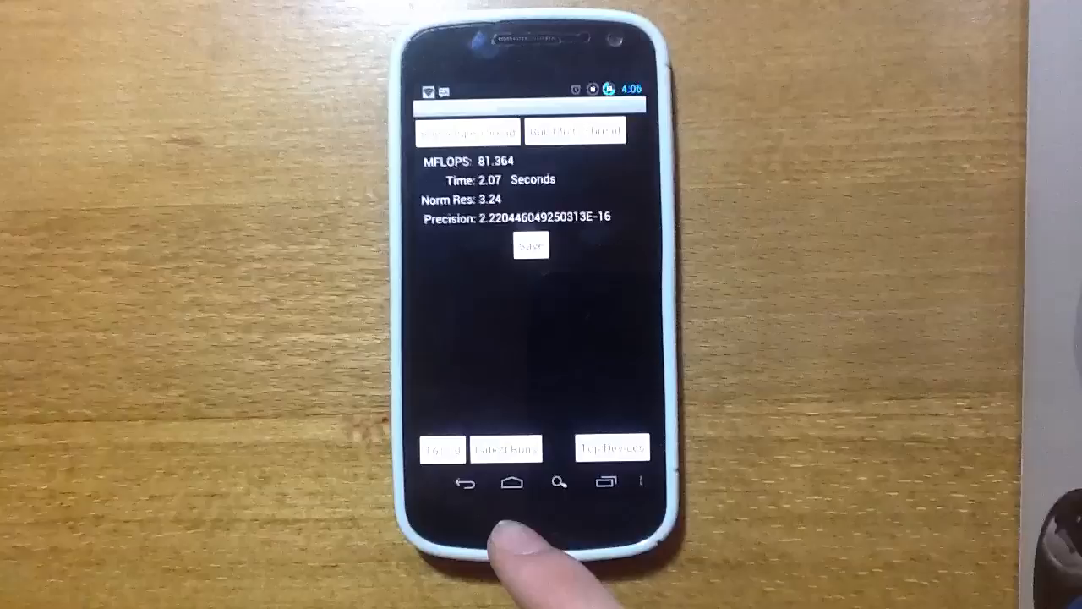
{"action": "left_click", "coordinate": [510, 482]}
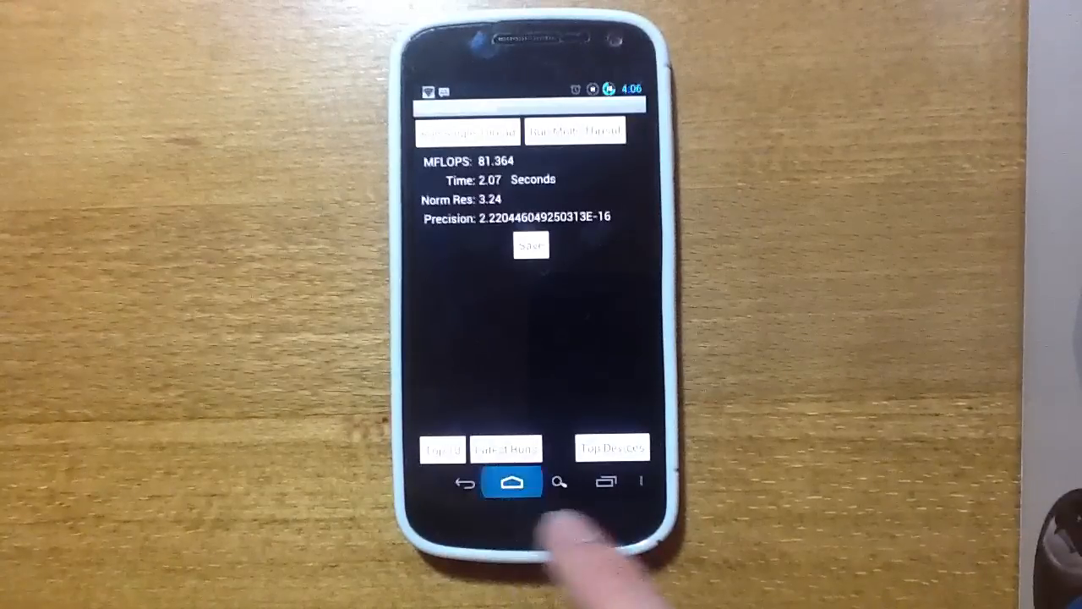
{"action": "left_click", "coordinate": [511, 481]}
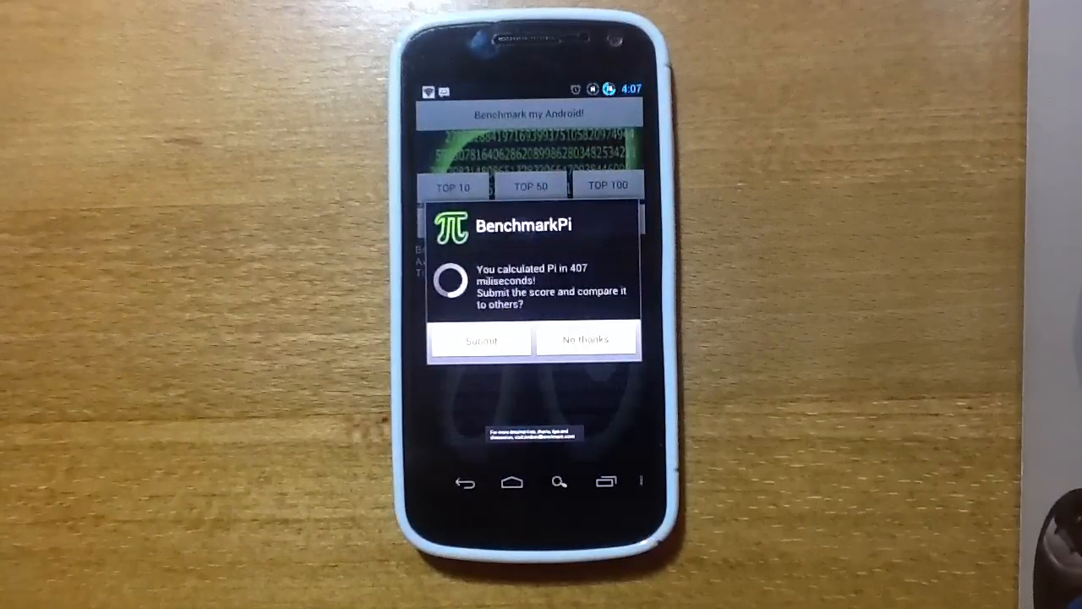
Step: Record BenchmarkPi's 407-millisecond result and decline submitting the score
{"action": "left_click", "coordinate": [585, 338]}
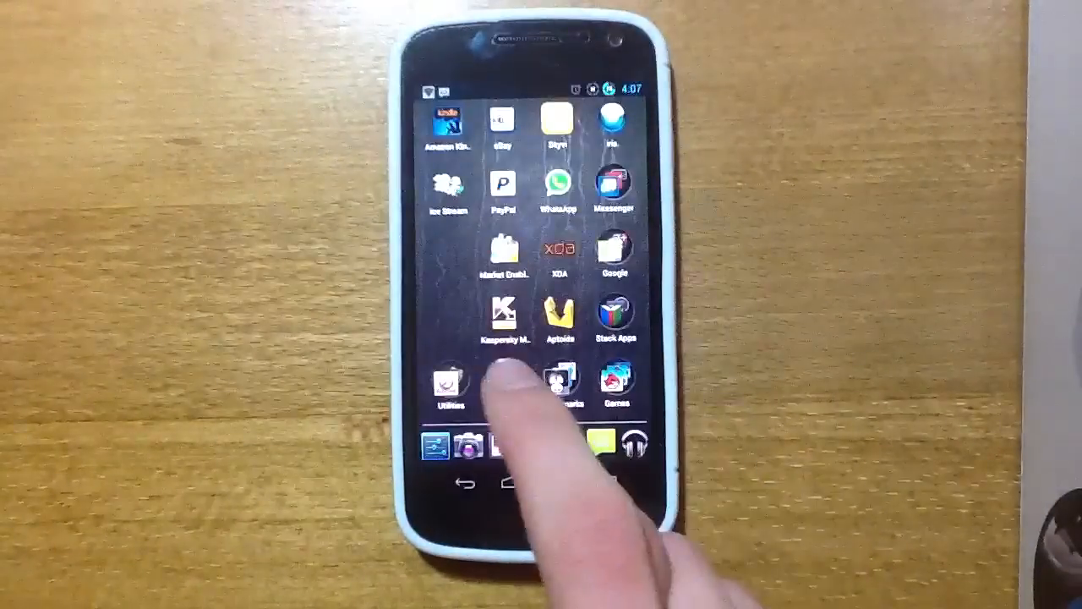
Step: Start BenchmarkPi's pi calculation again from the Benchmarks folder
{"action": "left_click", "coordinate": [500, 389]}
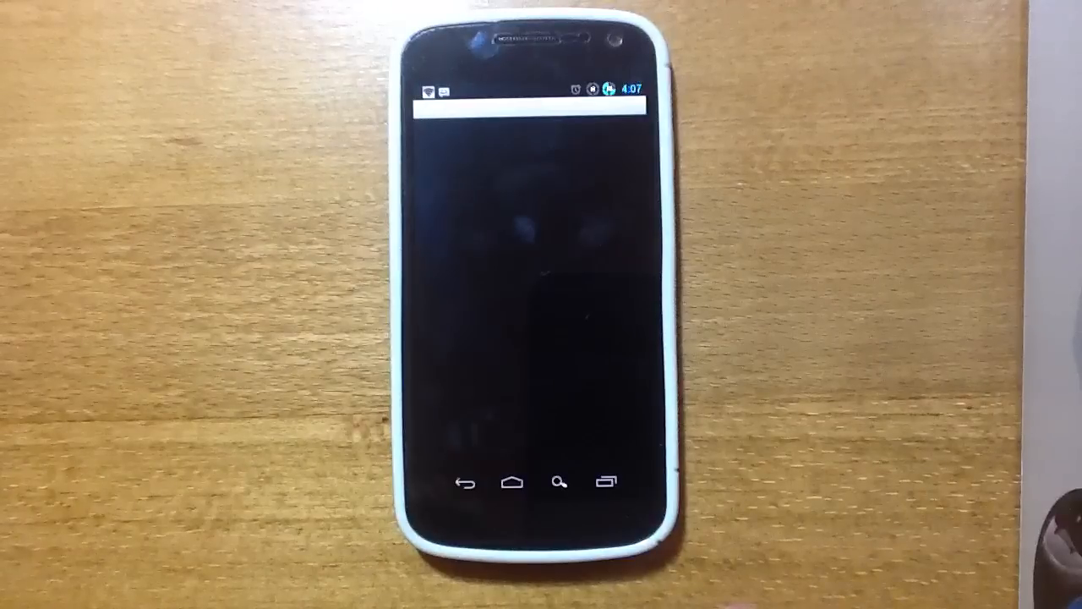
{"action": "left_click", "coordinate": [606, 483]}
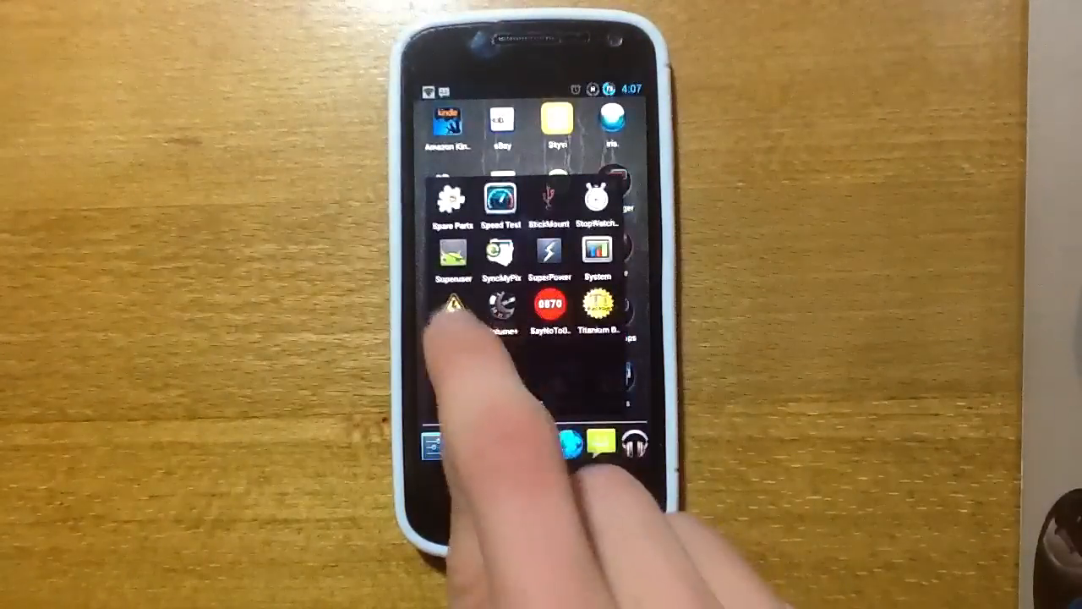
Step: Adjust the locked CPU frequency in Voltage Control Extreme and apply it
{"action": "left_click", "coordinate": [453, 303]}
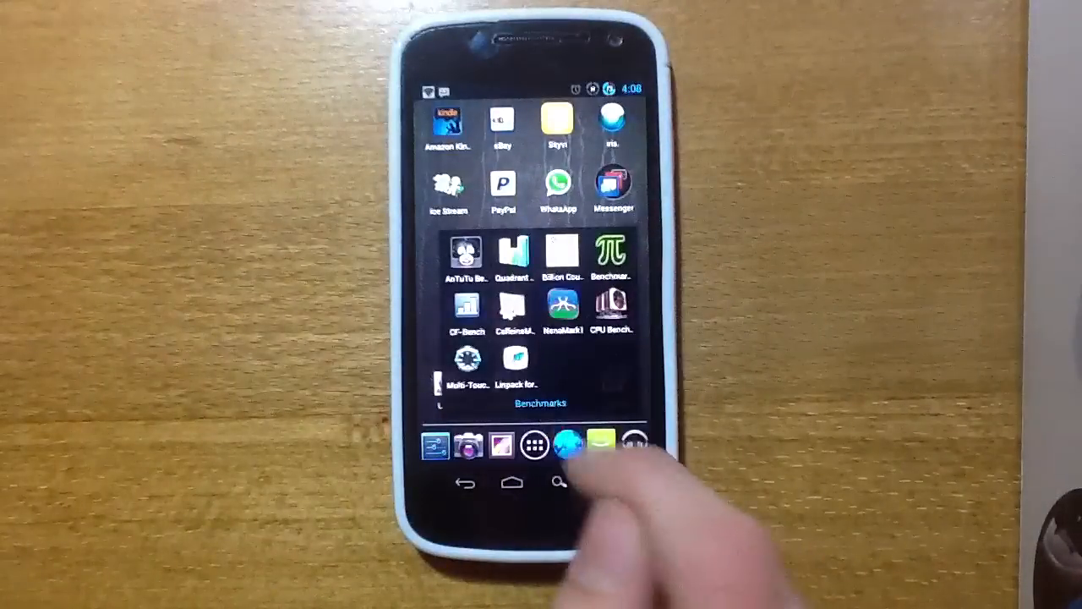
Step: Run Linpack single-thread at the new frequency, scoring 22.1 MFLOPS in 7.63 seconds, then show recent apps
{"action": "left_click", "coordinate": [514, 357]}
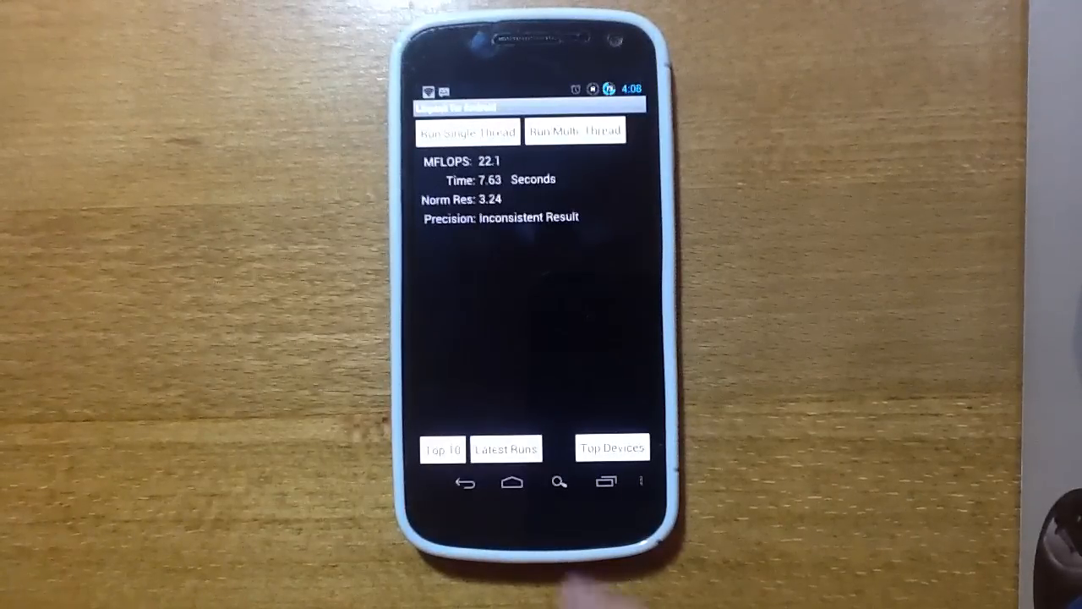
{"action": "left_click", "coordinate": [510, 480]}
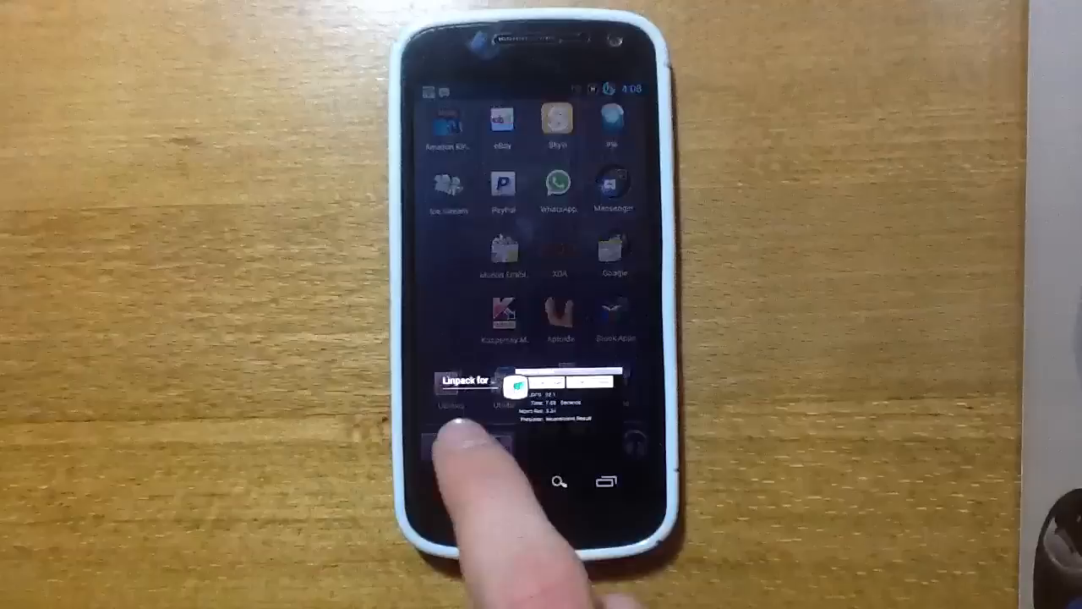